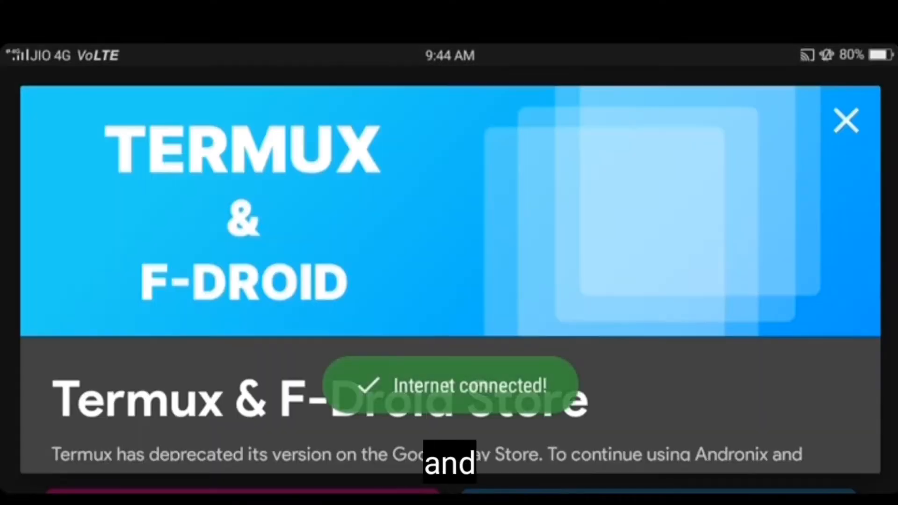
# Step: Dismiss the Termux & F-Droid notice and scroll the distro list toward Kali Linux
pyautogui.click(846, 120)
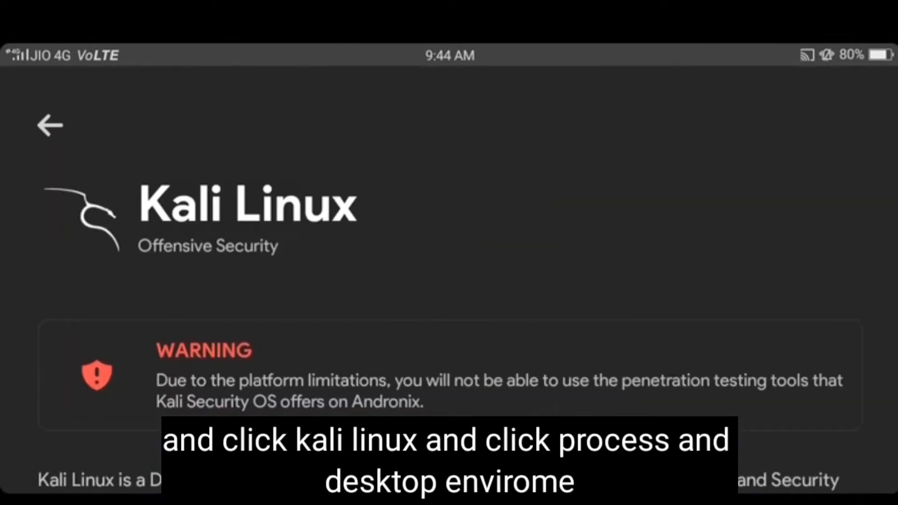
pyautogui.scroll(-3)
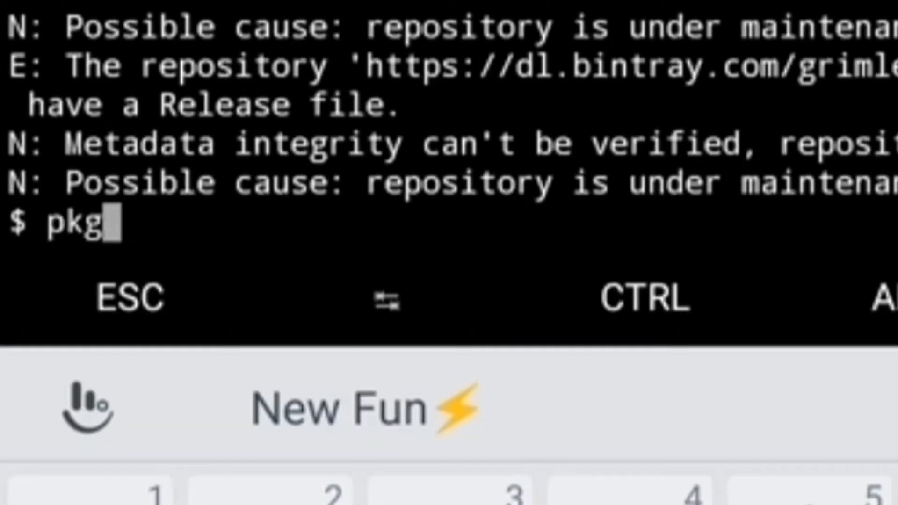
# Step: Run the pkg remove command as part of preparing Termux for the Kali install
pyautogui.write('remove')
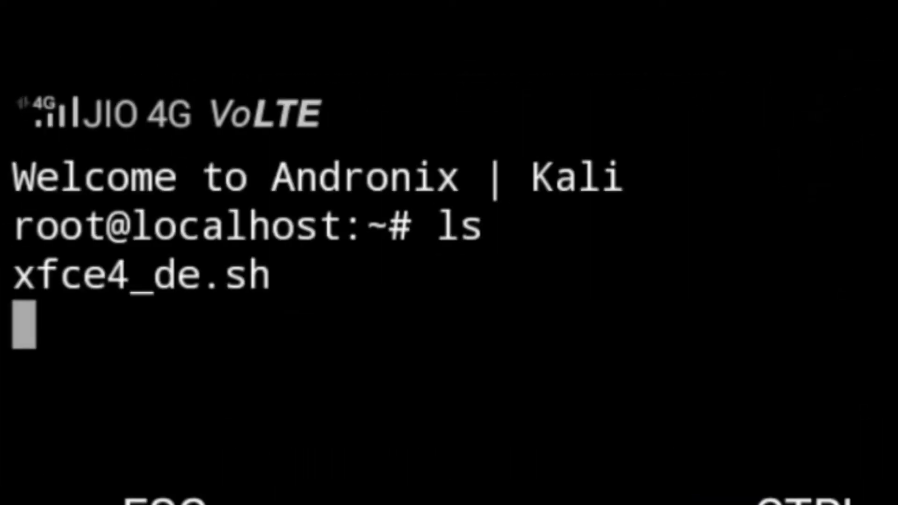
# Step: Start the VNC server in Termux and submit its access password
pyautogui.write('vncserver-s')
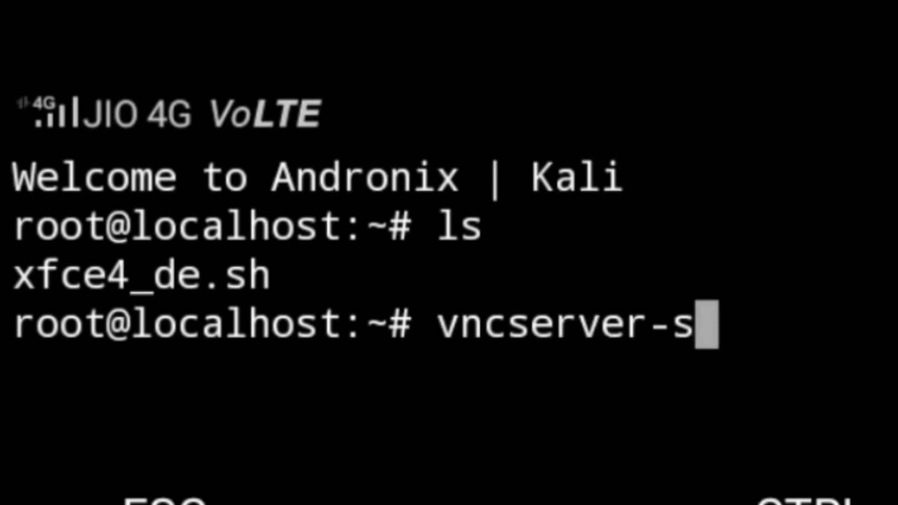
pyautogui.press('Return')
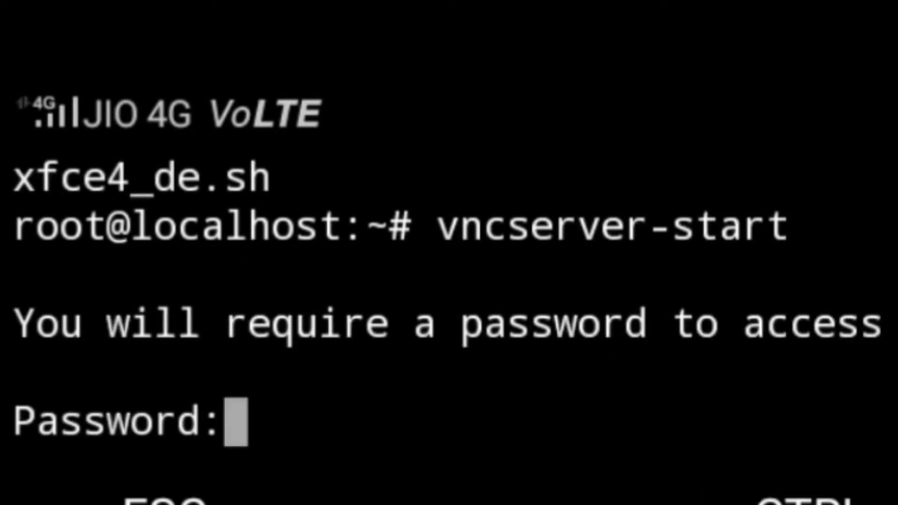
pyautogui.press('Return')
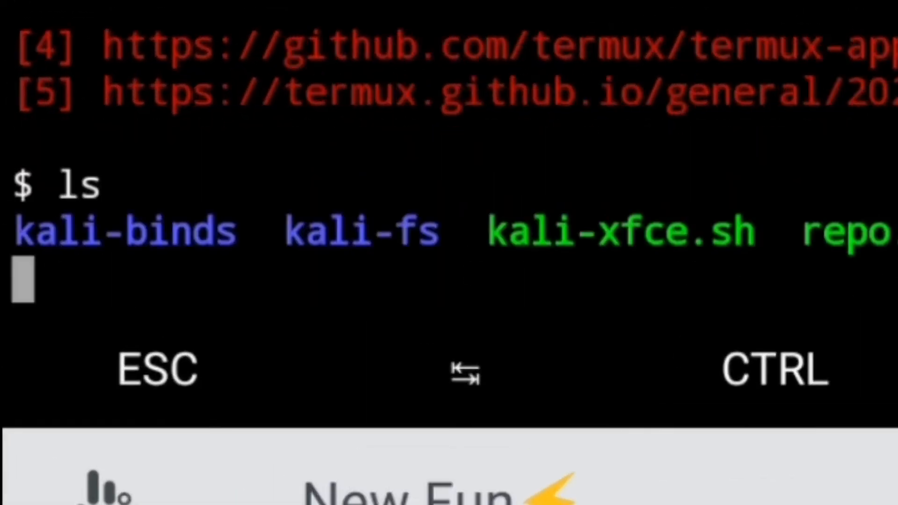
# Step: Run ./start-kali.sh and launch vncserver-start inside the Kali shell
pyautogui.write('./start')
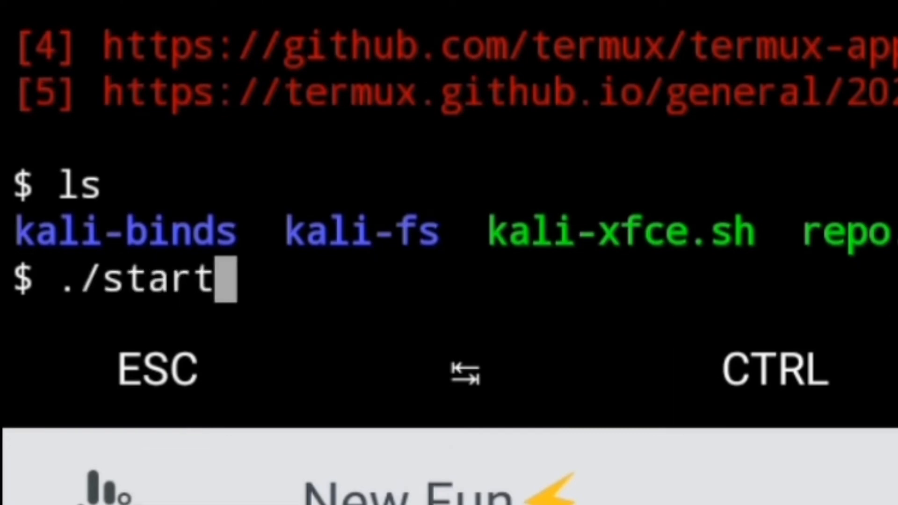
pyautogui.write('-kali.s')
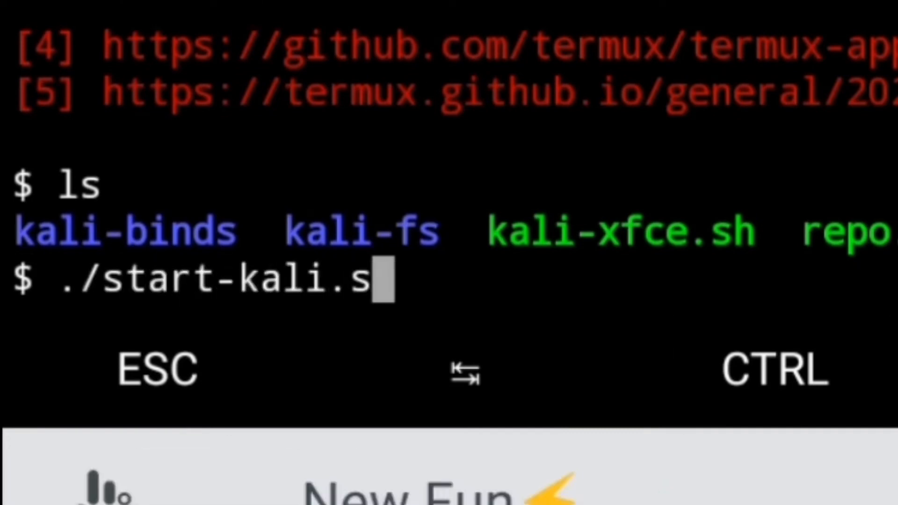
pyautogui.press('Return')
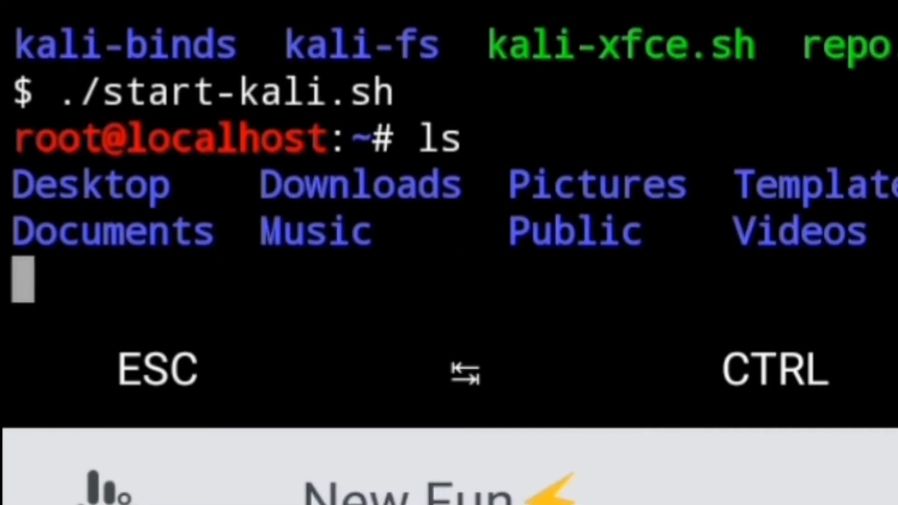
pyautogui.write('vncserver-')
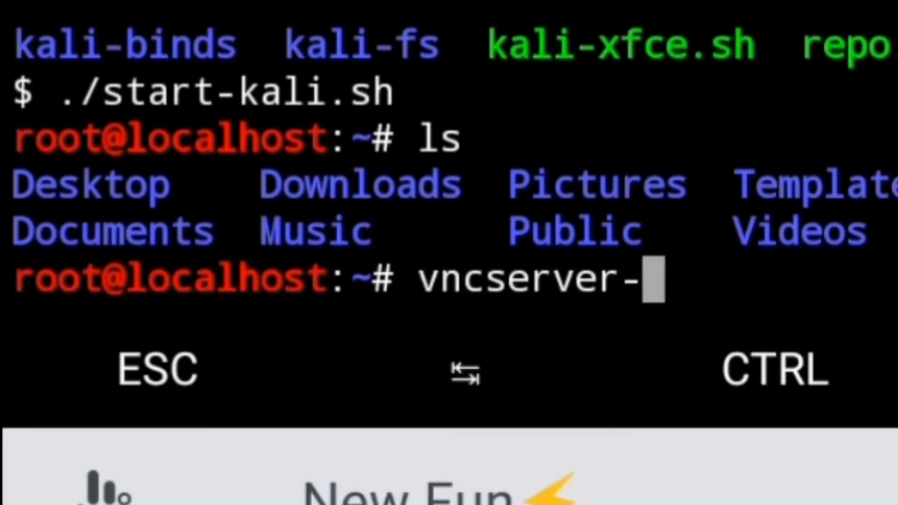
pyautogui.press('Return')
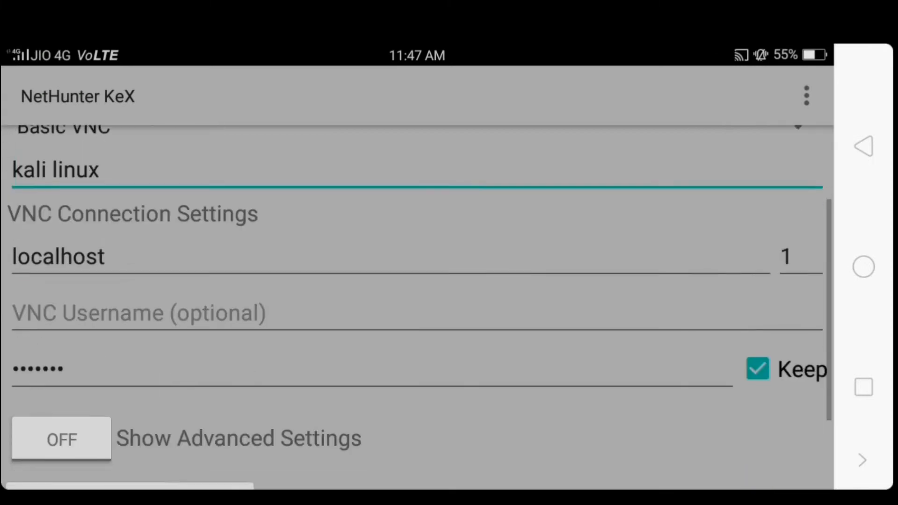
# Step: Fill the NetHunter KeX connection fields for kali linux at localhost port 1
pyautogui.write('0')
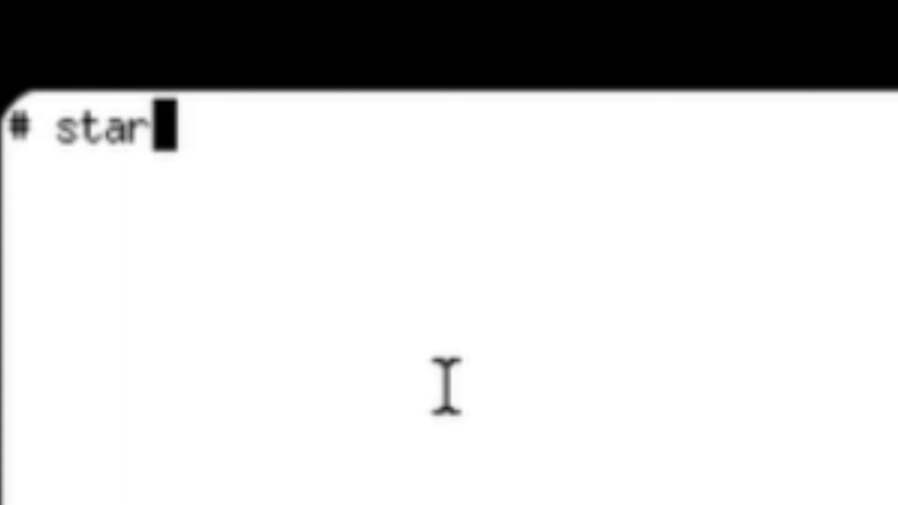
# Step: Run startxfce4 to bring up the XFCE desktop and begin a new desktop launcher
pyautogui.press('Return')
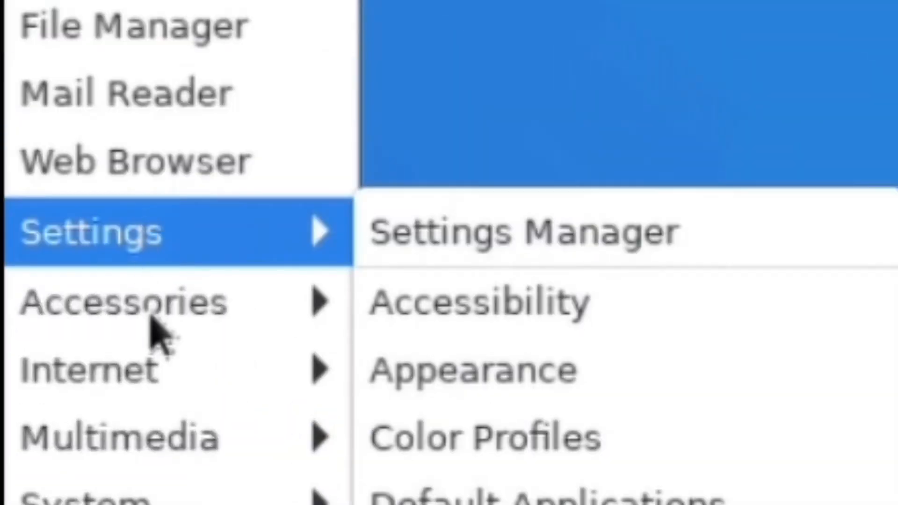
pyautogui.moveTo(86, 369)
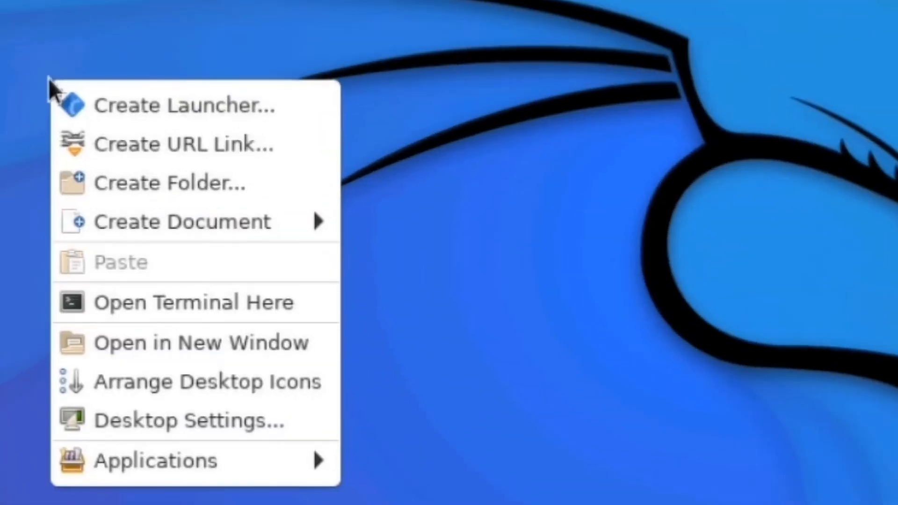
pyautogui.click(184, 105)
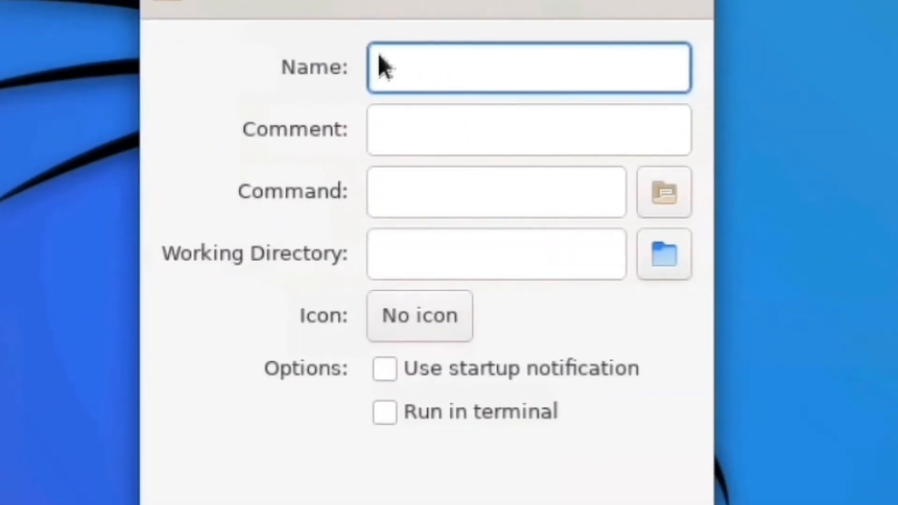
pyautogui.write('ch')
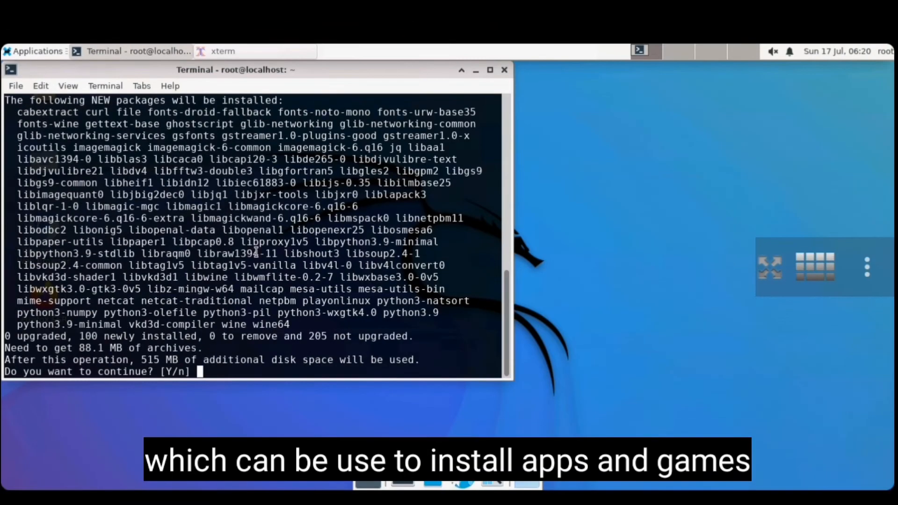
# Step: Confirm the apt install with y and create a desktop launcher named PlayOnLinux
pyautogui.write('y')
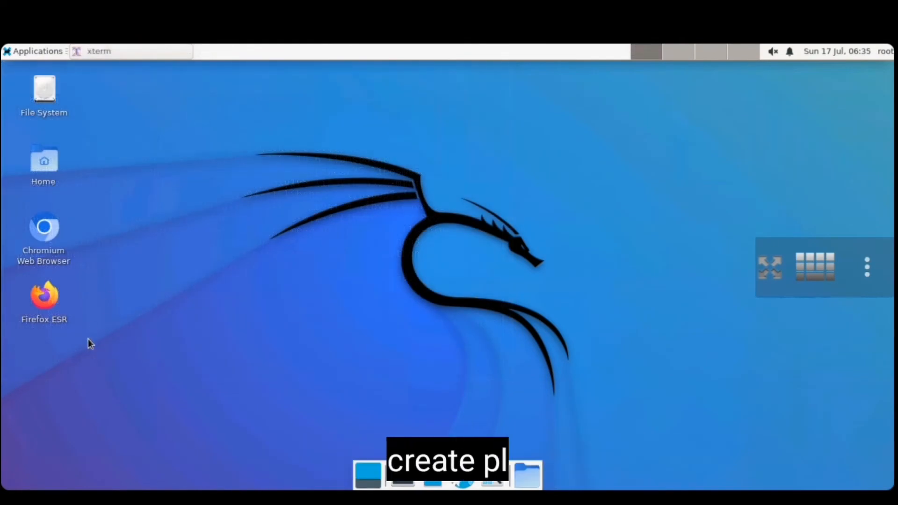
pyautogui.rightClick(66, 354)
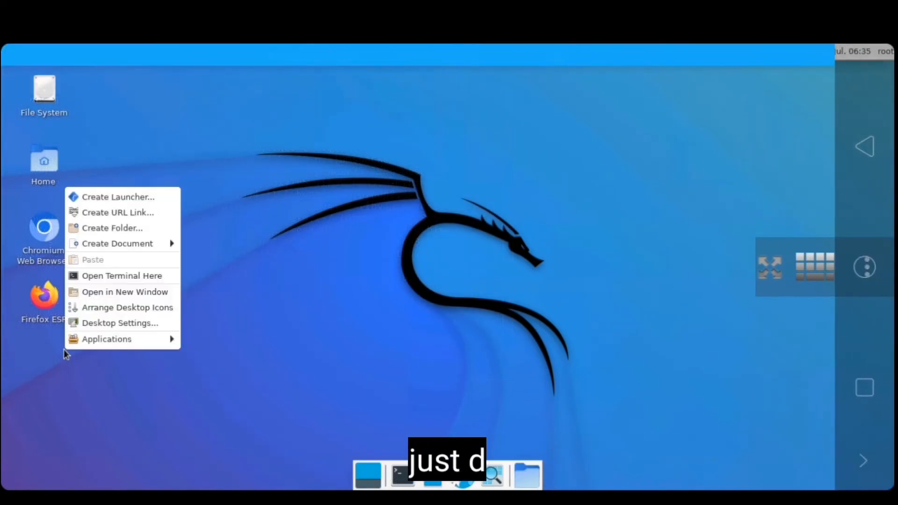
pyautogui.click(119, 196)
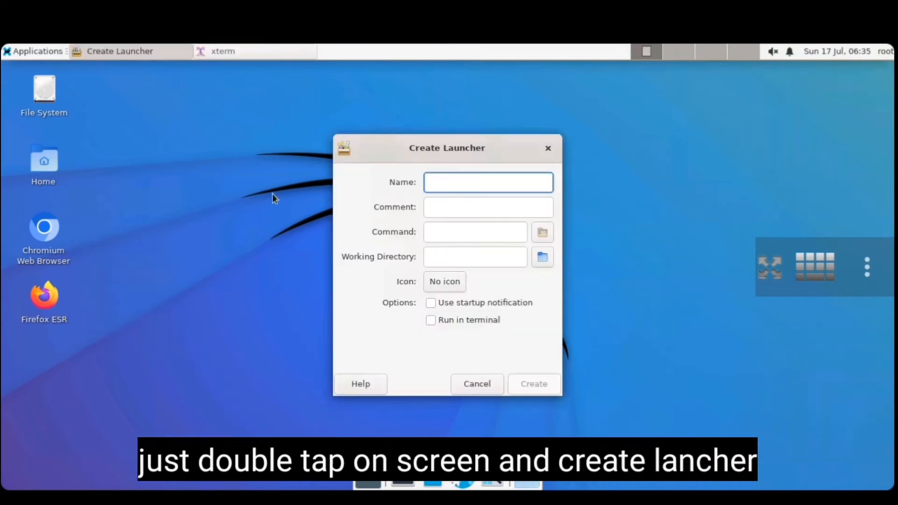
pyautogui.write('play')
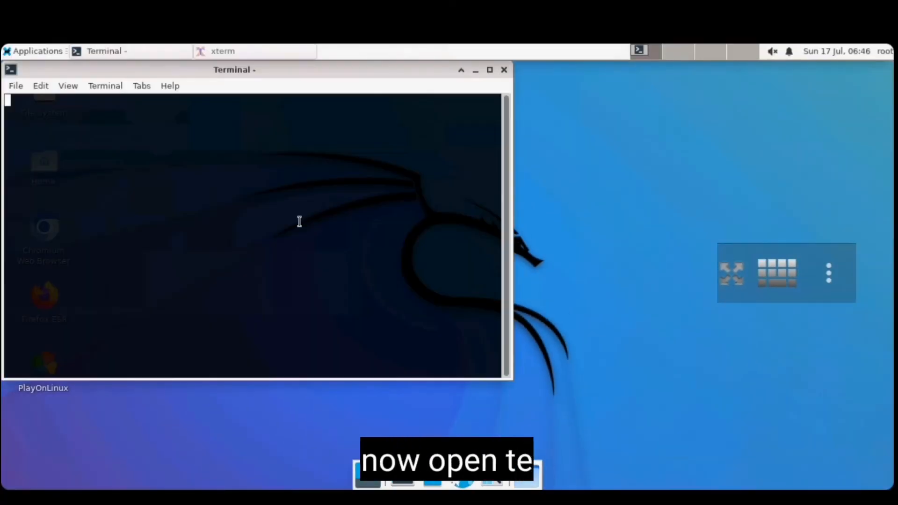
# Step: Run apt install codeblocks and accept the libpam configuration prompt
pyautogui.write('apt install')
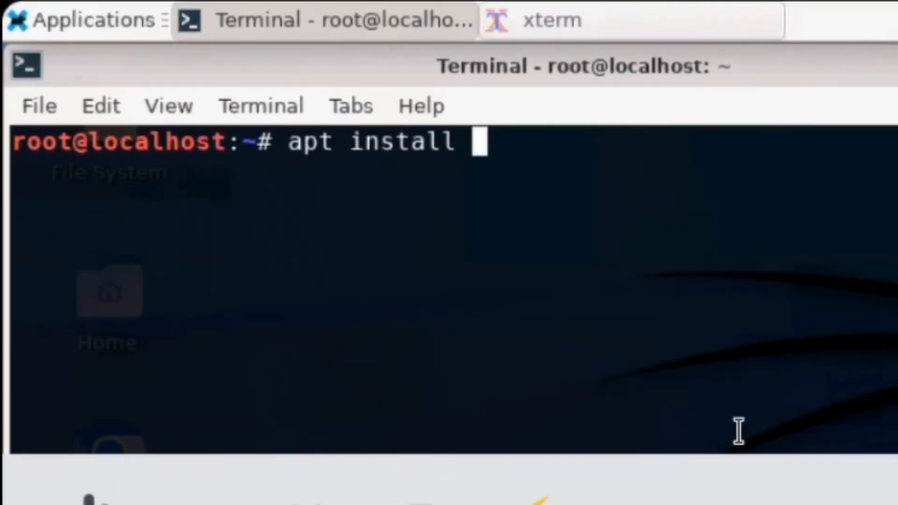
pyautogui.write('codeblocks')
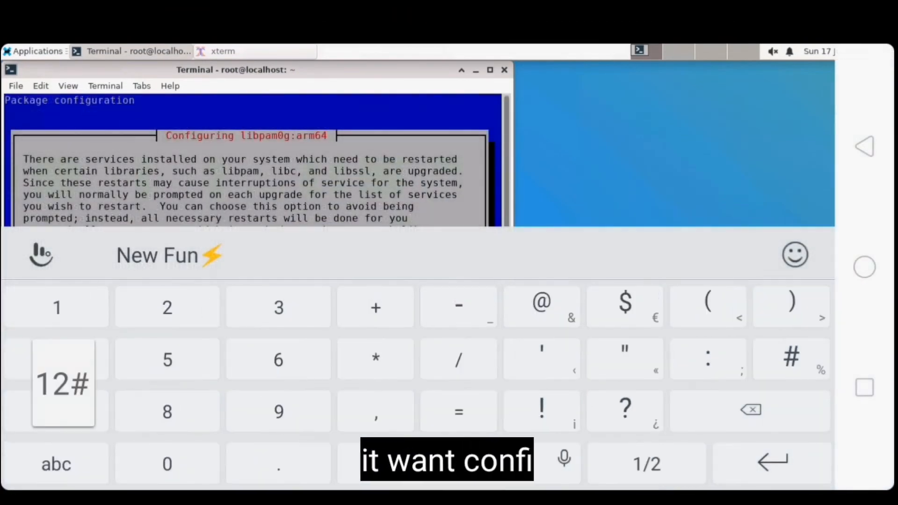
pyautogui.press('Return')
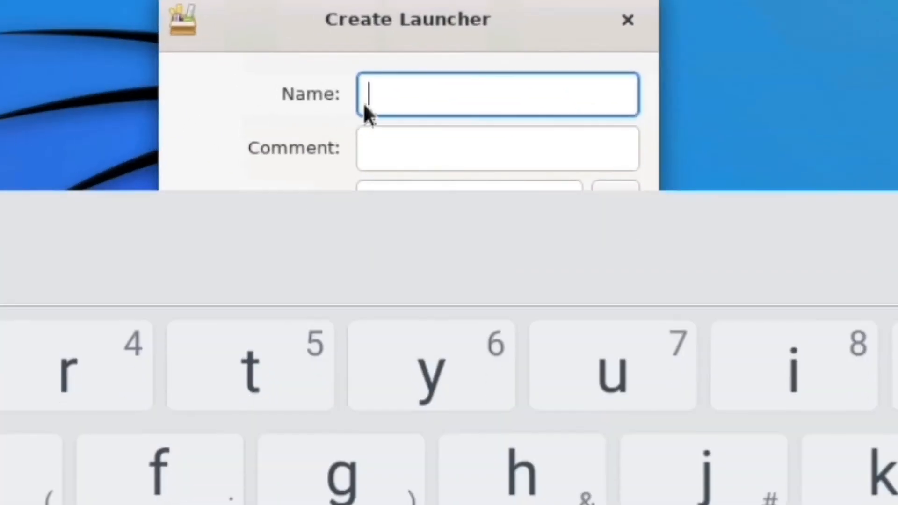
# Step: Create a Code::Blocks launcher on the desktop
pyautogui.write('code')
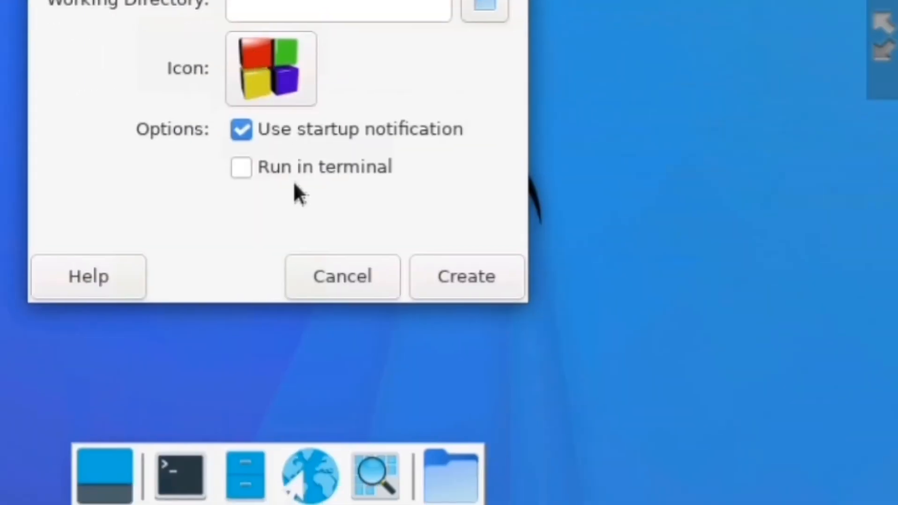
pyautogui.click(466, 276)
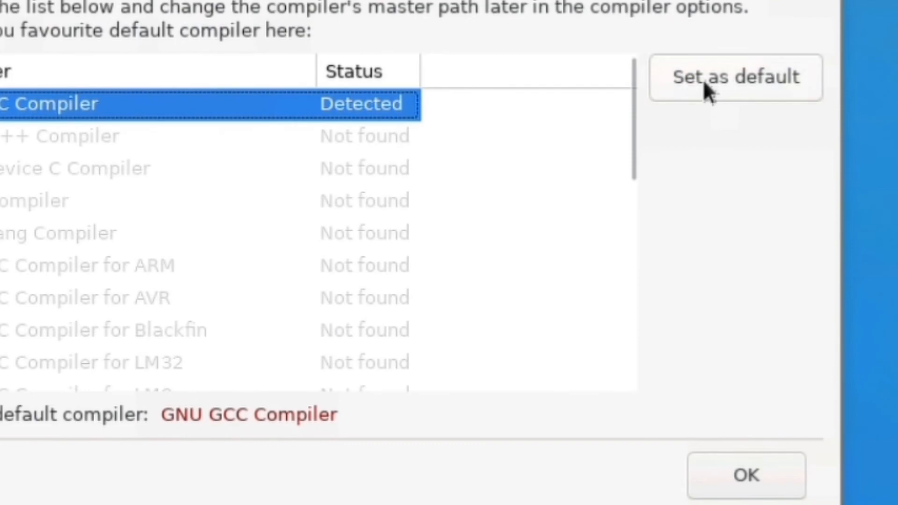
# Step: Set GNU GCC as default compiler and start a new project from the GUI template category
pyautogui.click(746, 475)
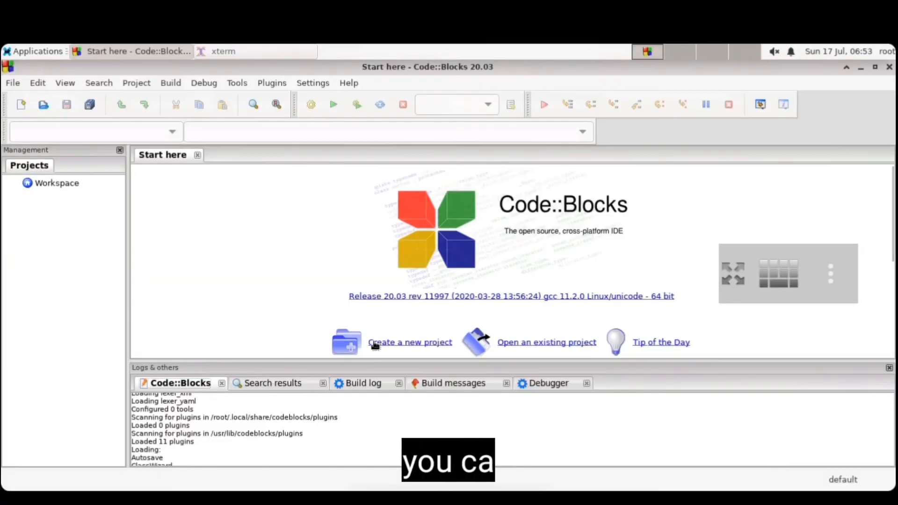
pyautogui.moveTo(474, 205)
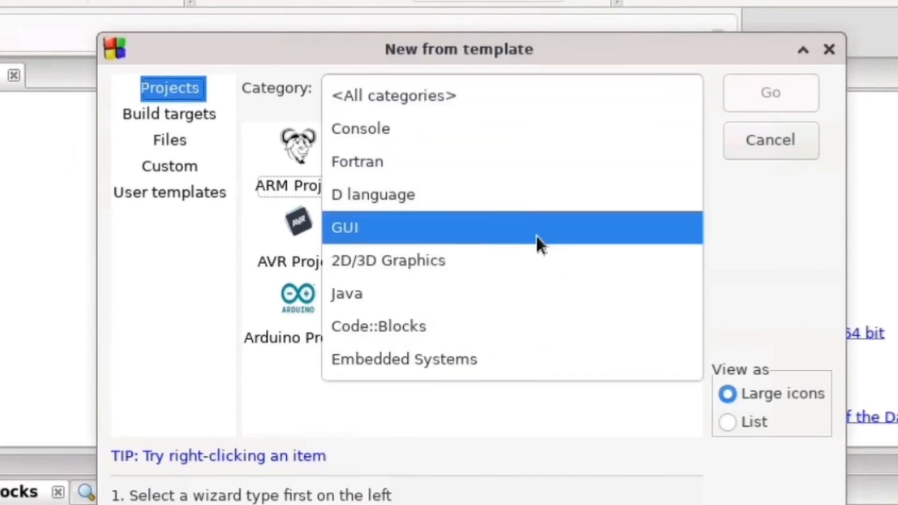
pyautogui.click(378, 326)
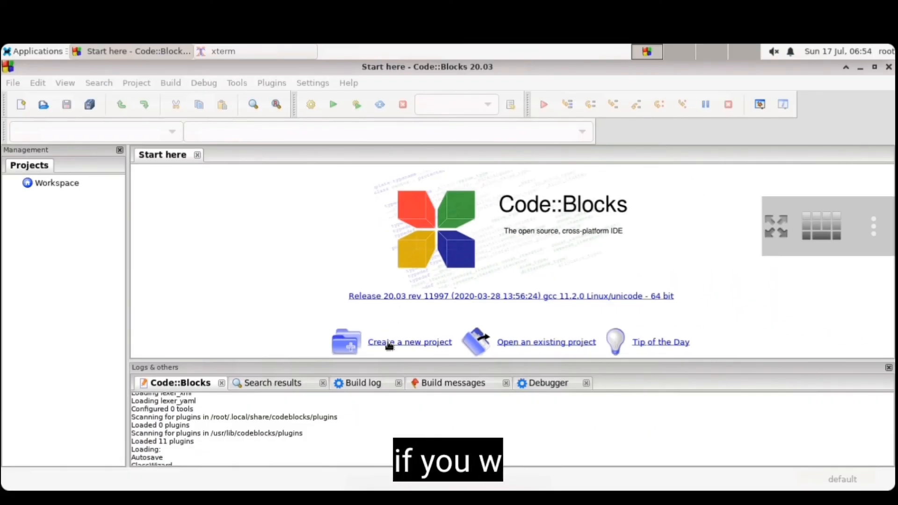
pyautogui.click(409, 342)
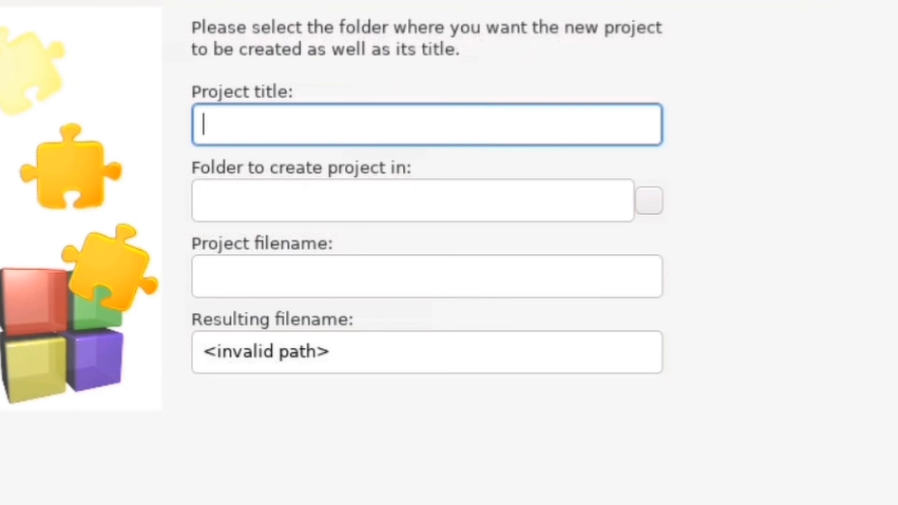